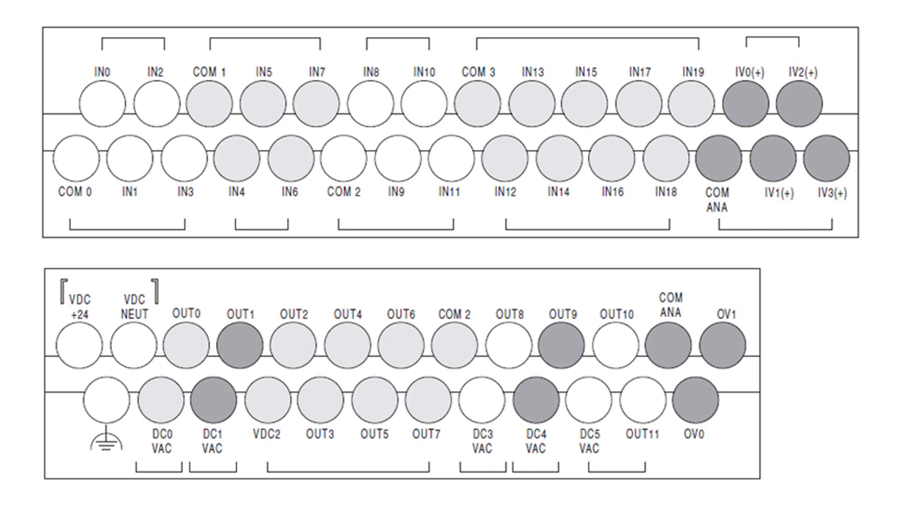
pyautogui.scroll(-3)
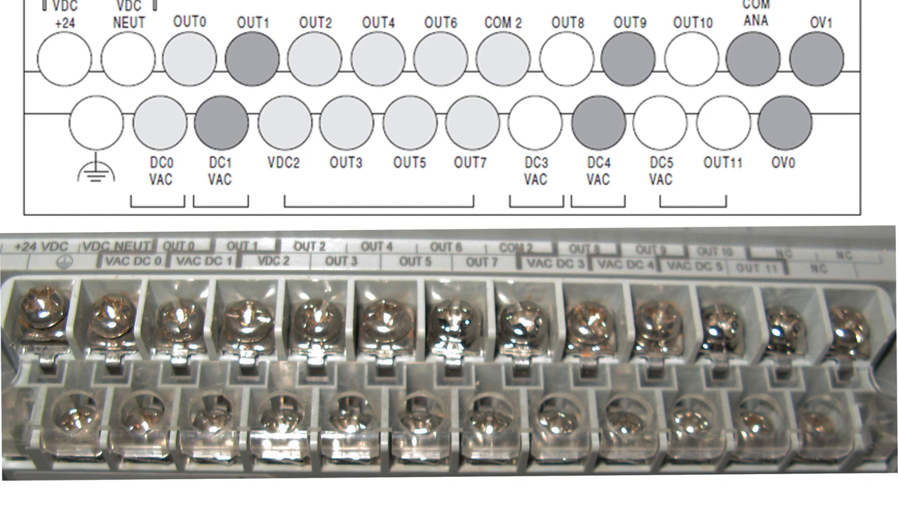